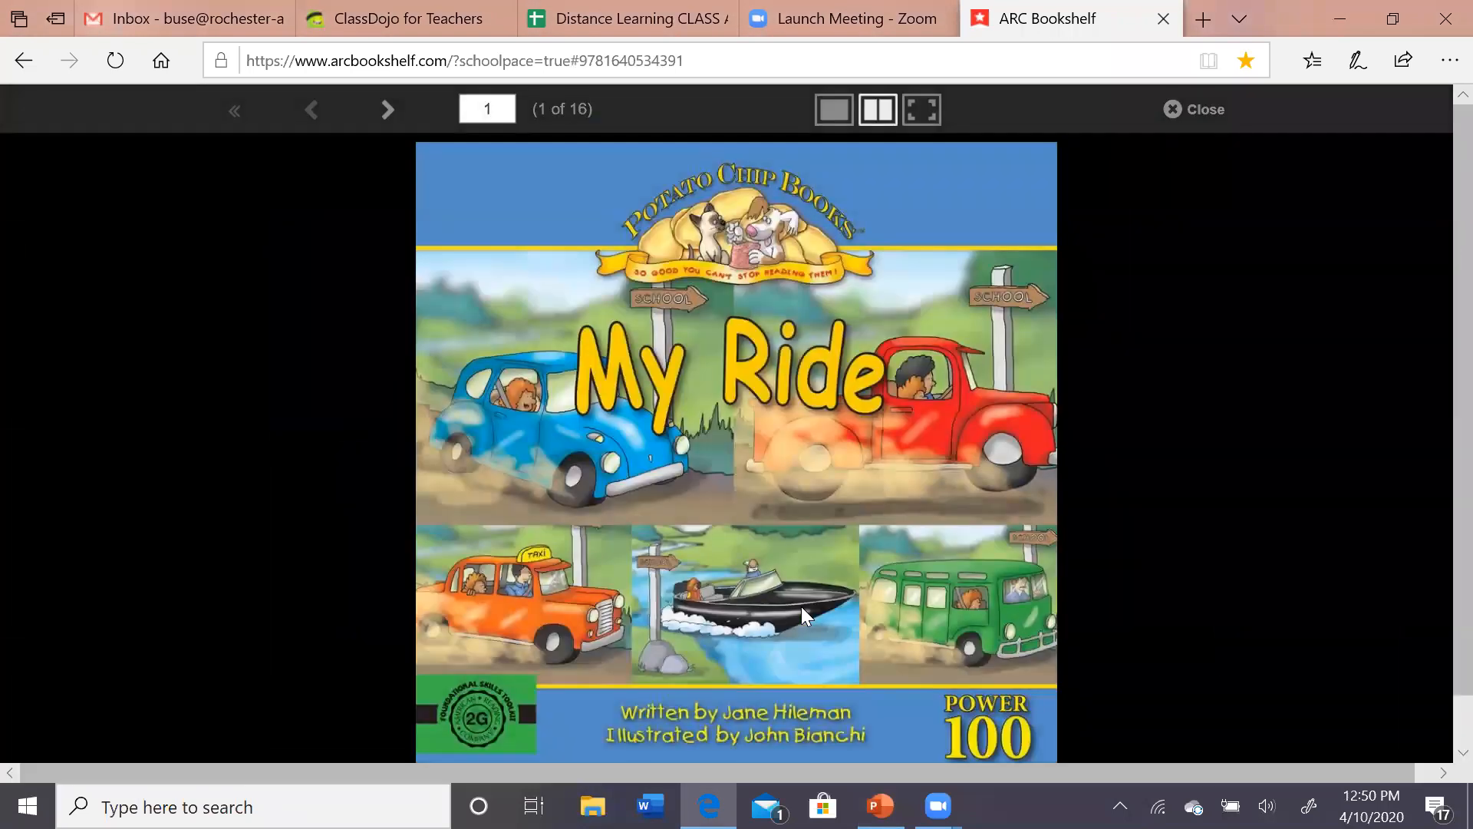
pyautogui.moveTo(396, 97)
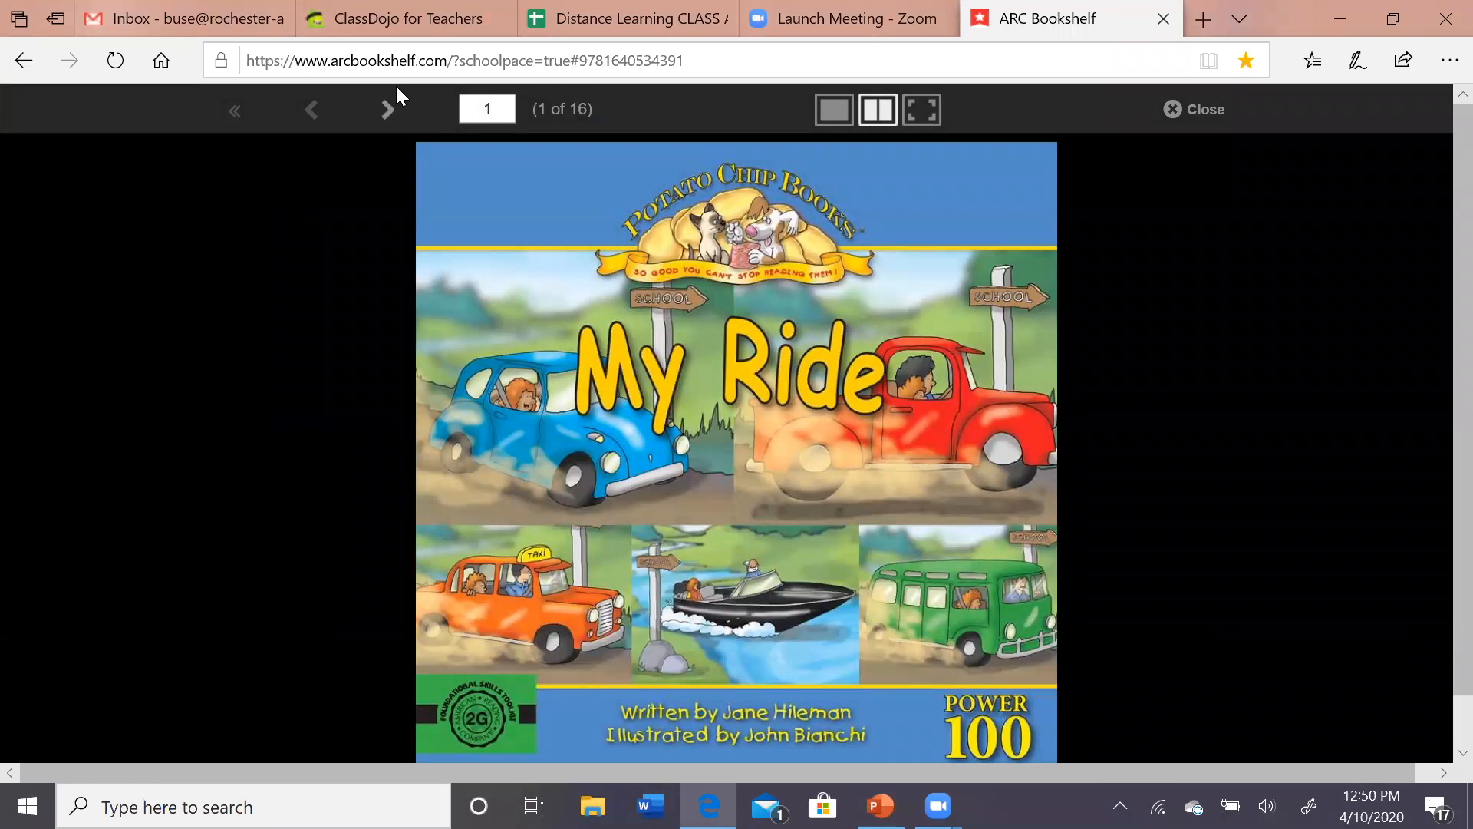
# Step: Page My Ride forward from the cover to spread 6 of 16, the red truck spread
pyautogui.click(388, 109)
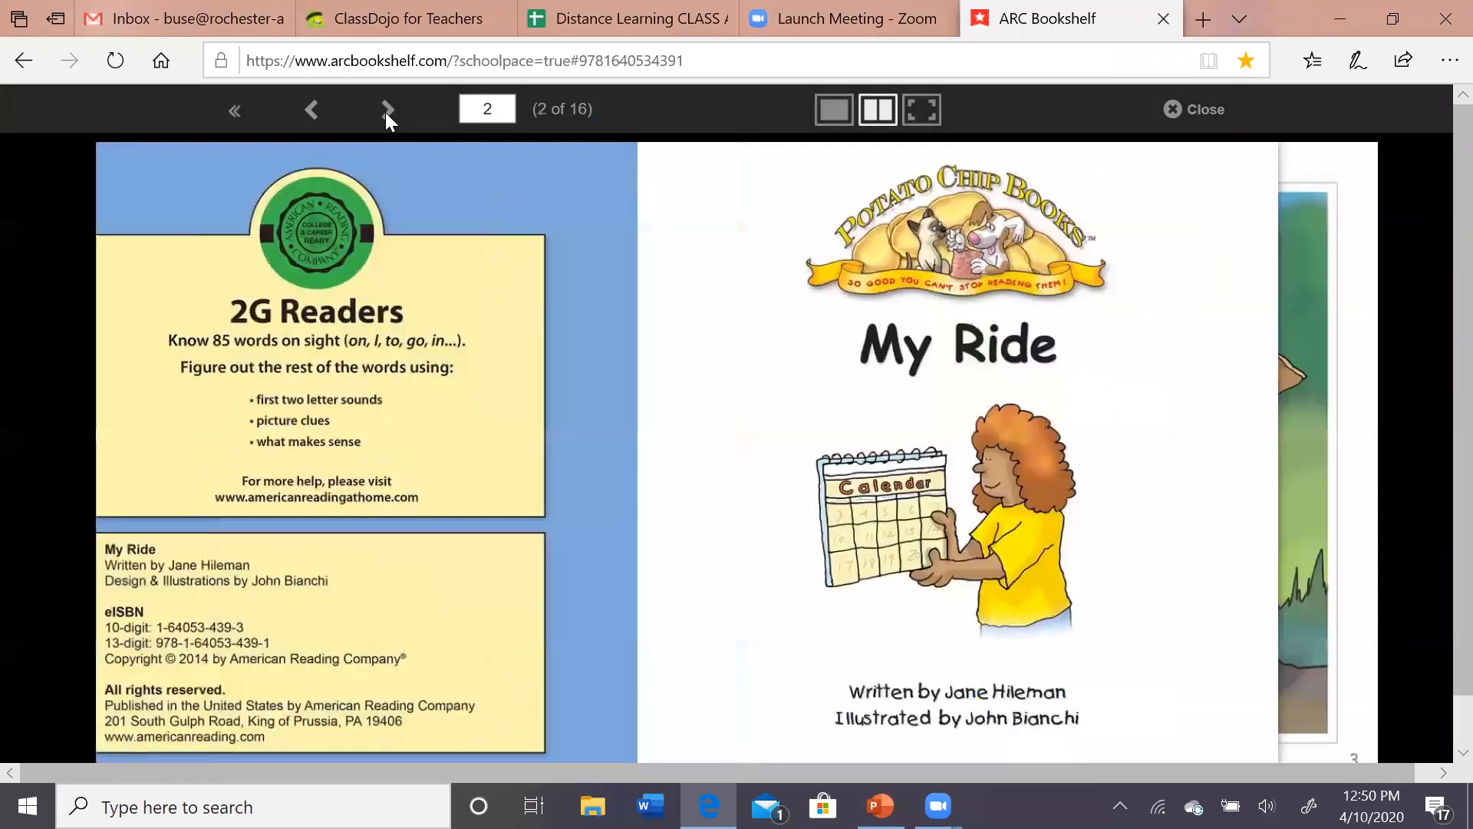
pyautogui.click(388, 109)
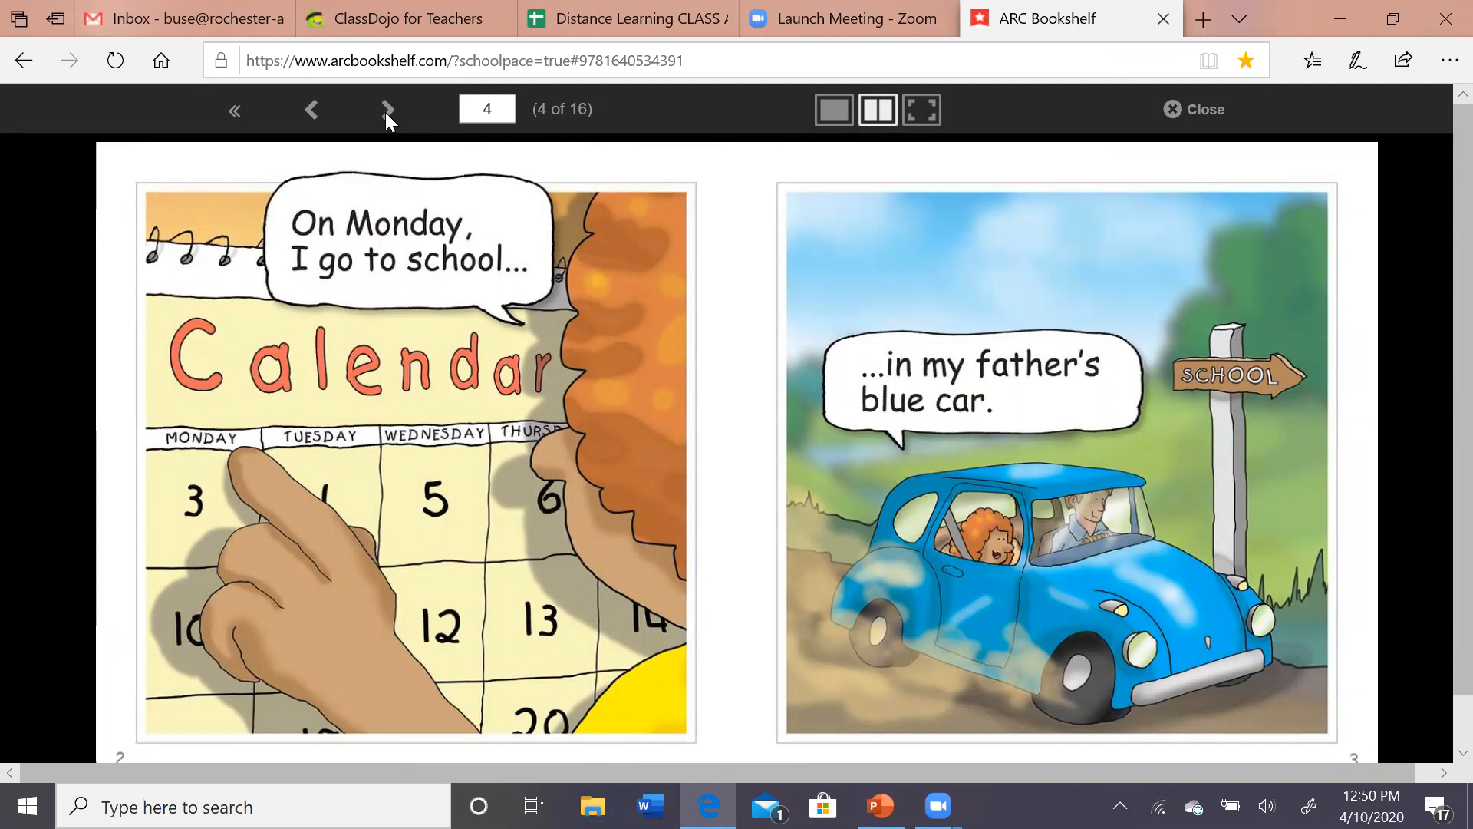
pyautogui.click(388, 109)
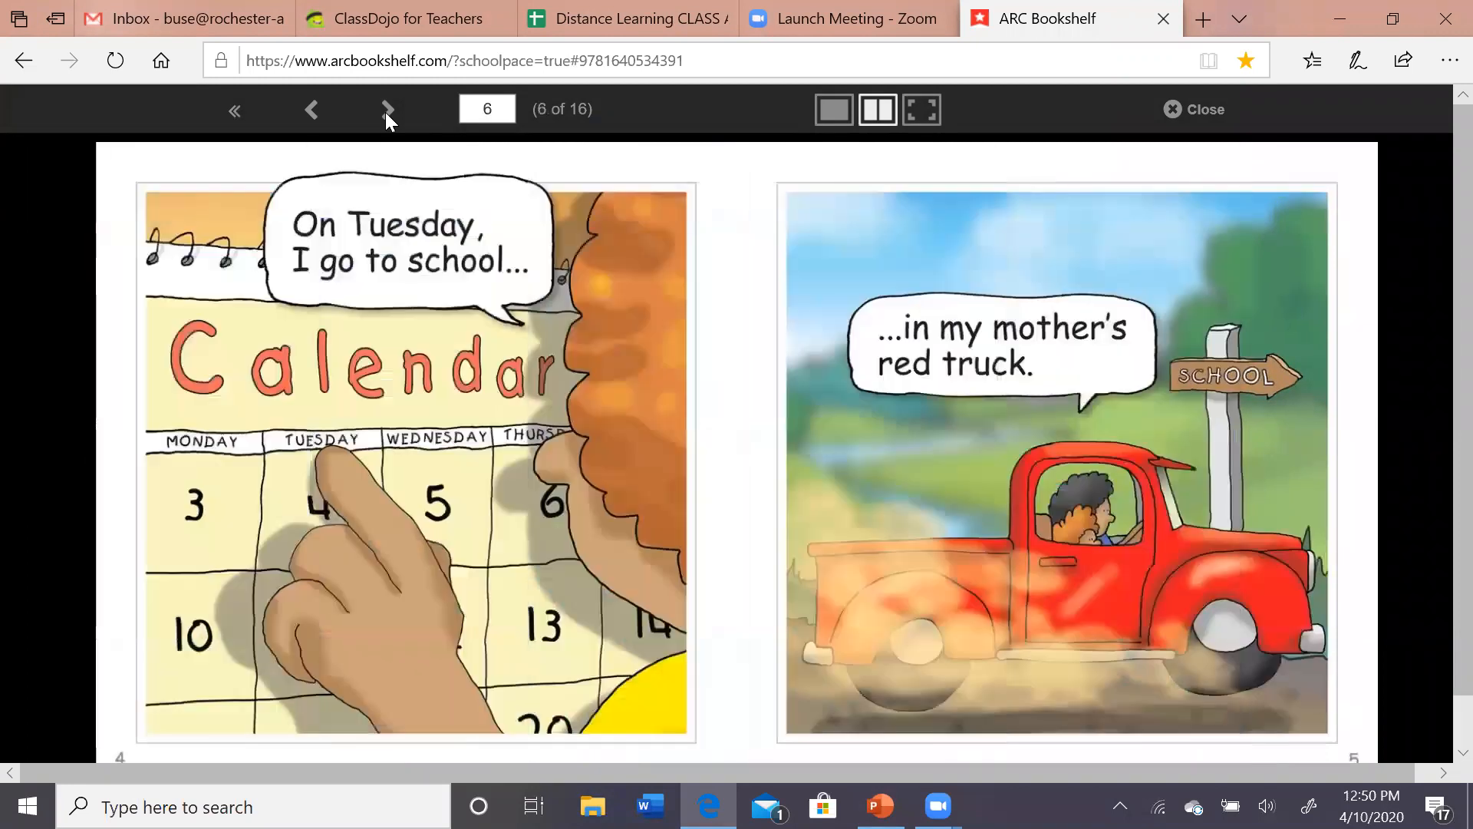
pyautogui.moveTo(985, 405)
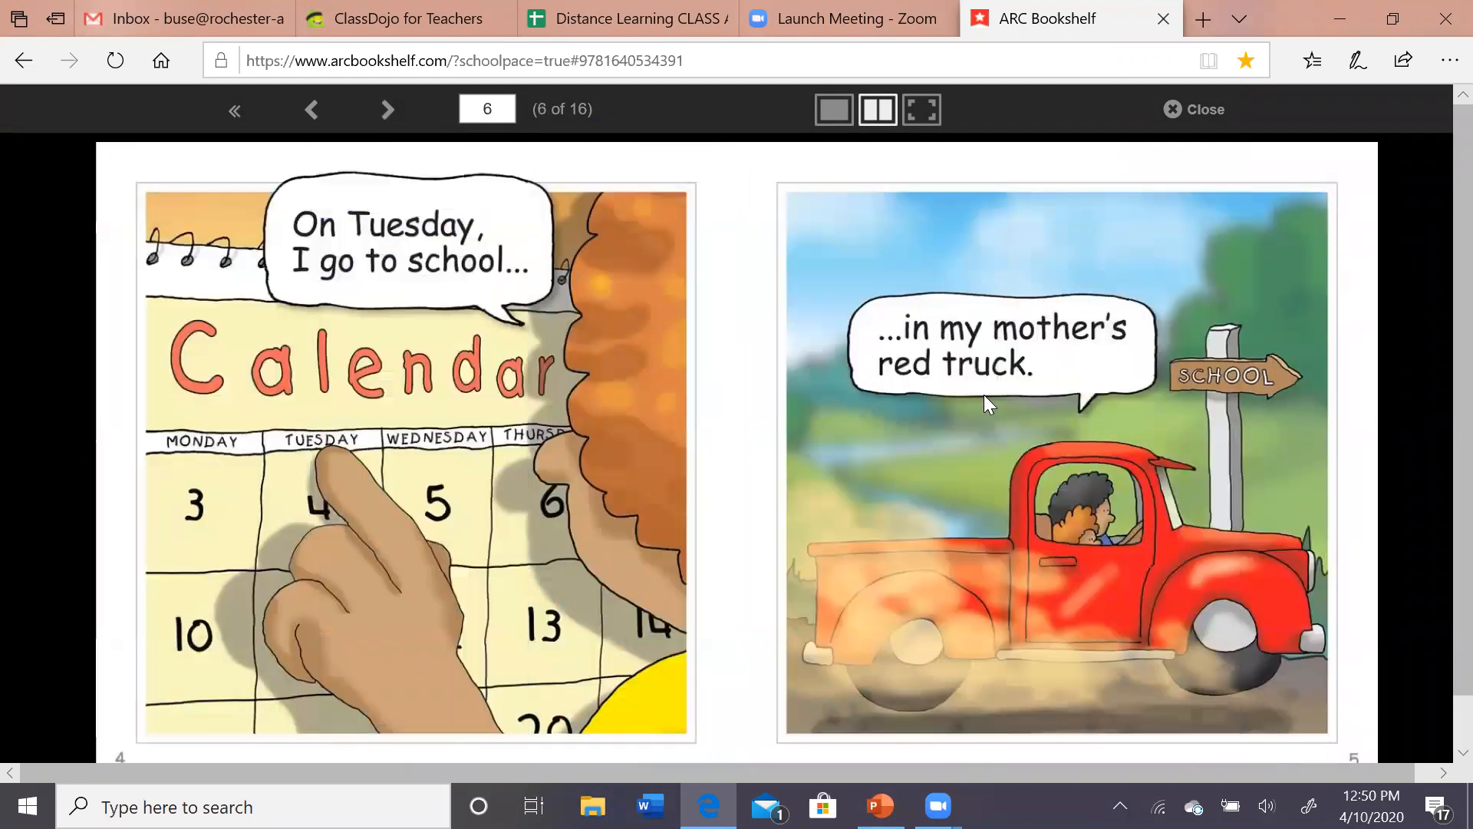
pyautogui.moveTo(975, 385)
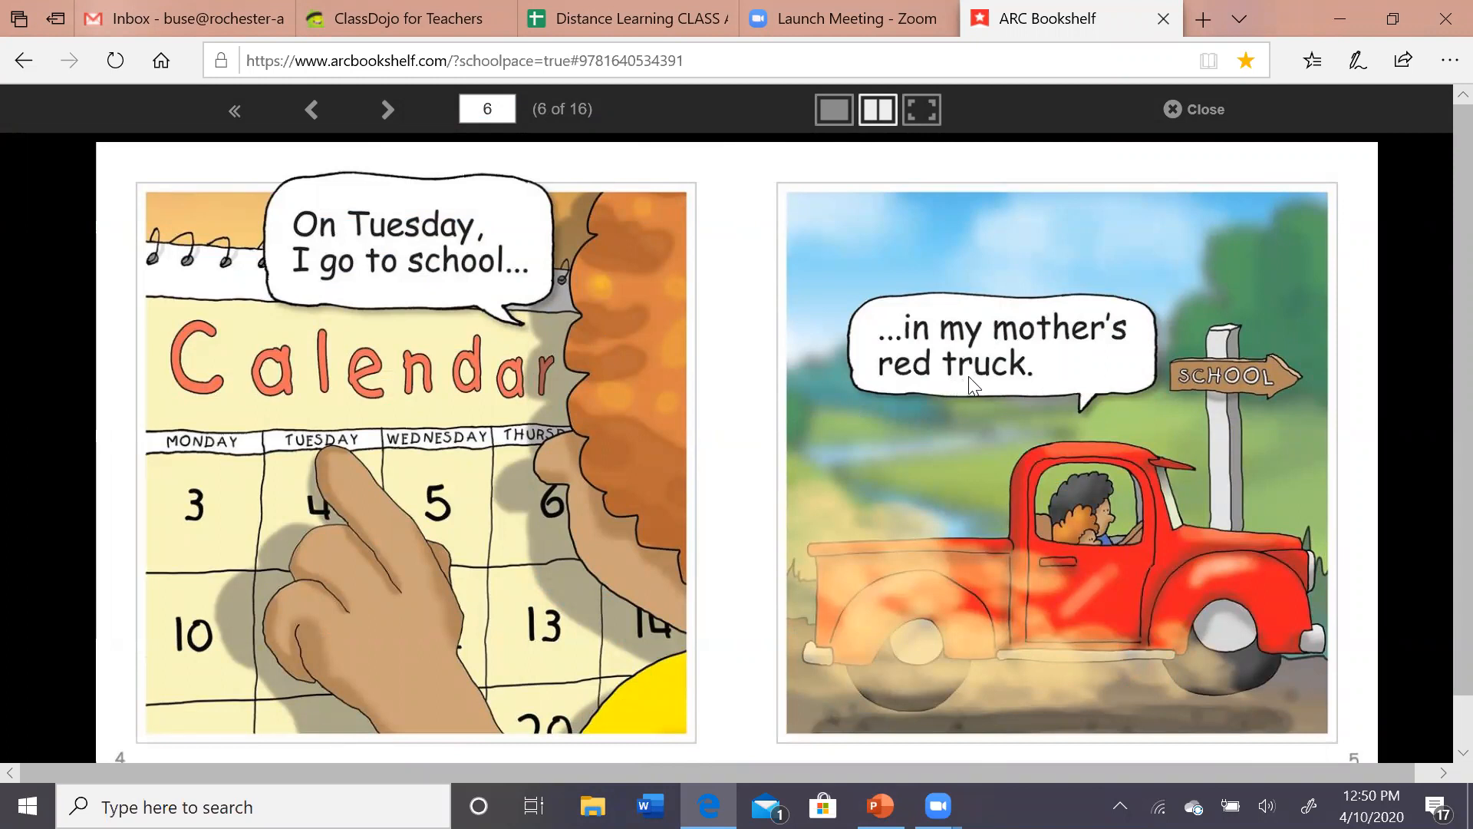
pyautogui.moveTo(1022, 383)
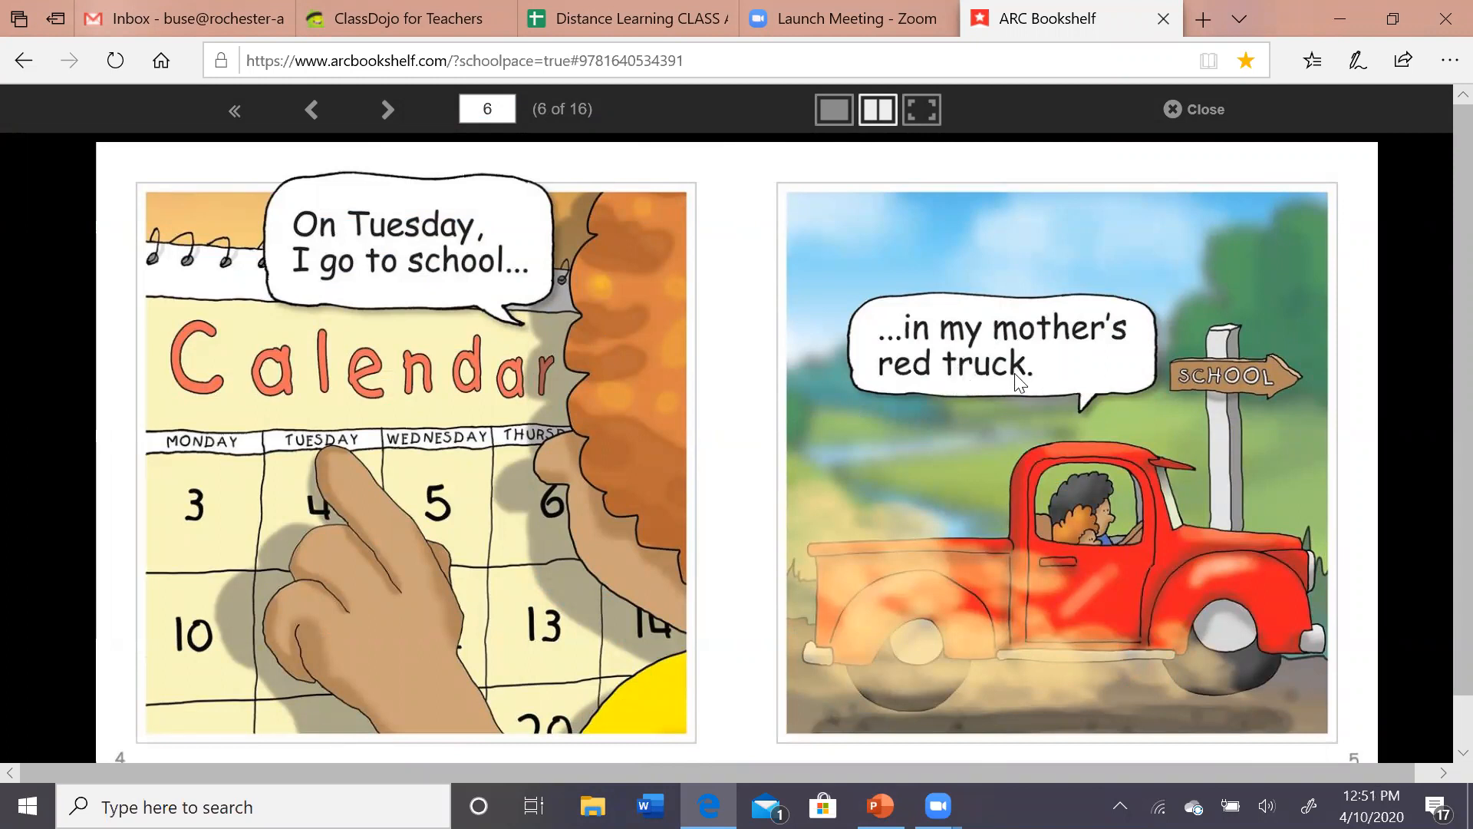
pyautogui.moveTo(1049, 425)
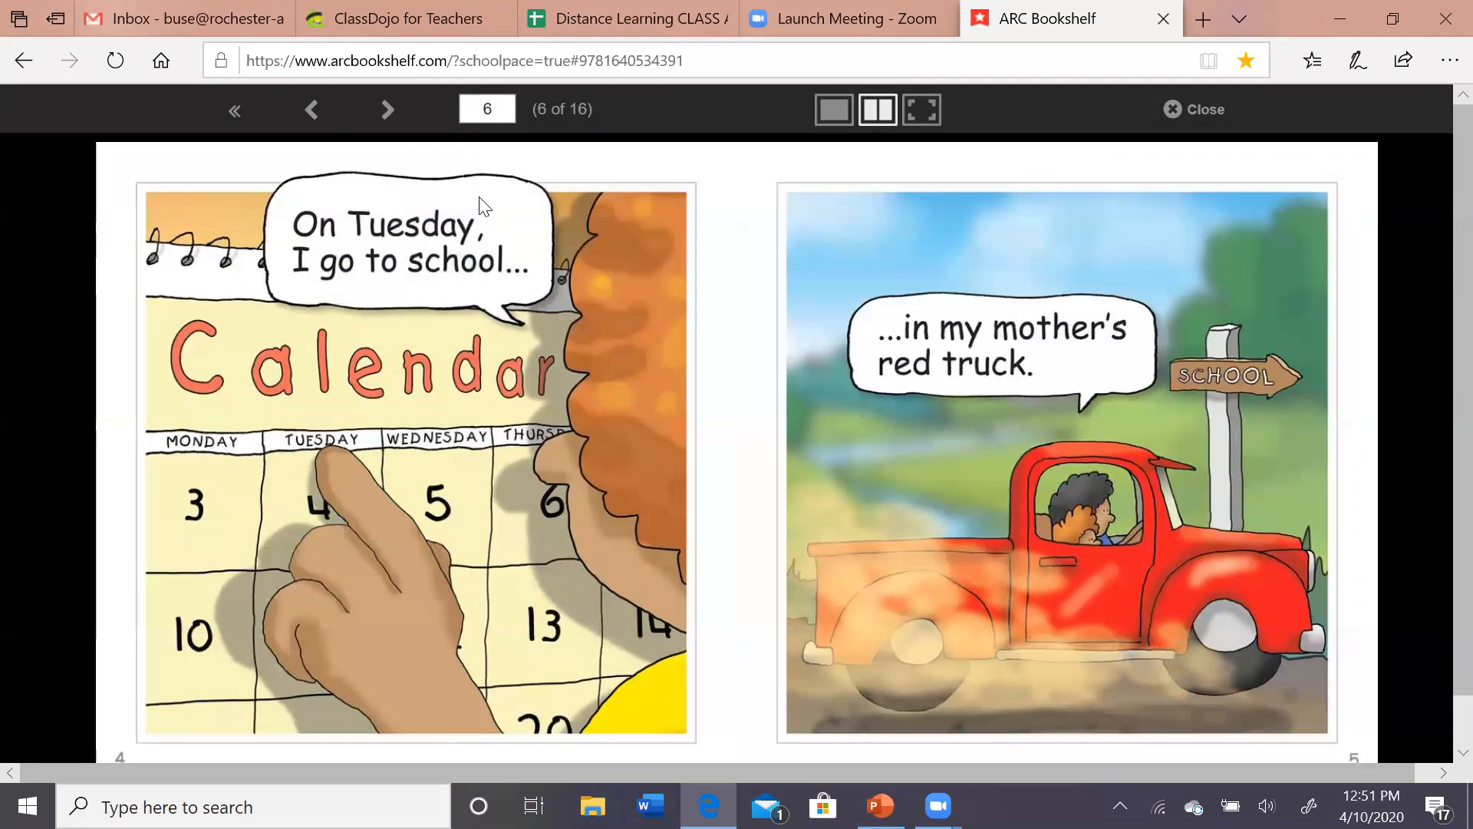
pyautogui.moveTo(393, 144)
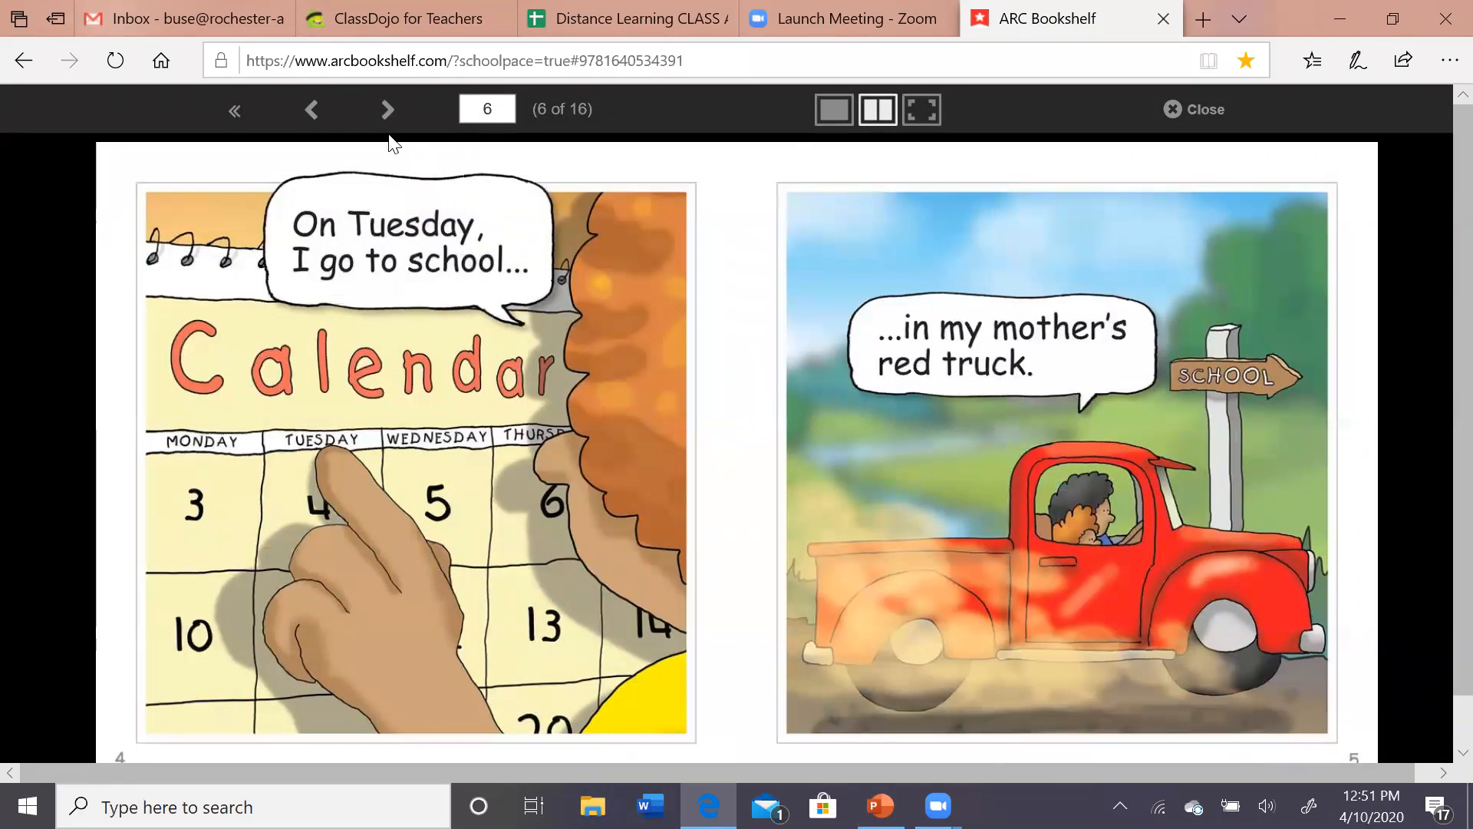
pyautogui.moveTo(1191, 126)
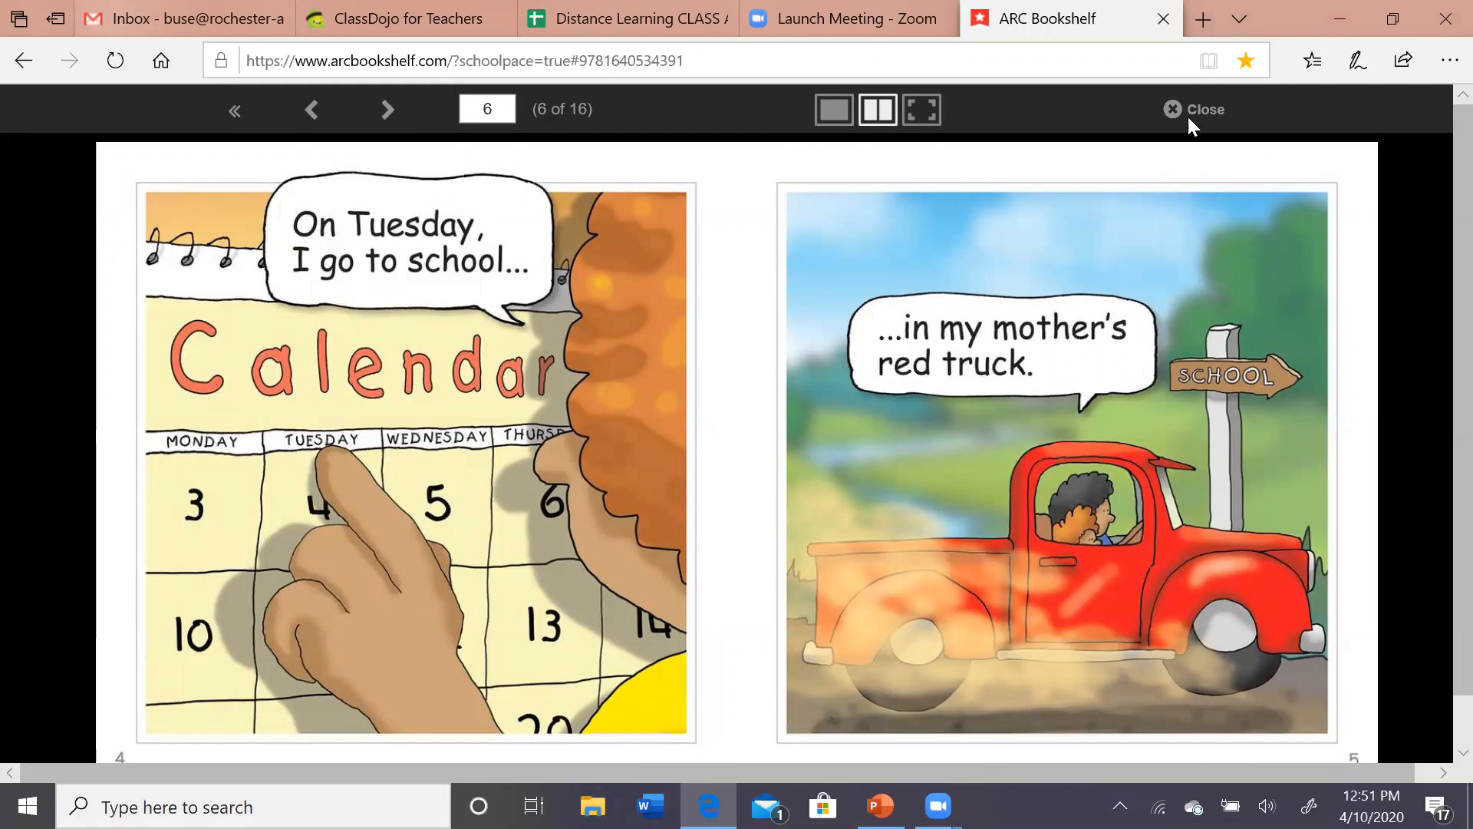
# Step: Close My Ride and return to the eight-book FSTK IRLA 2G collection
pyautogui.click(1173, 108)
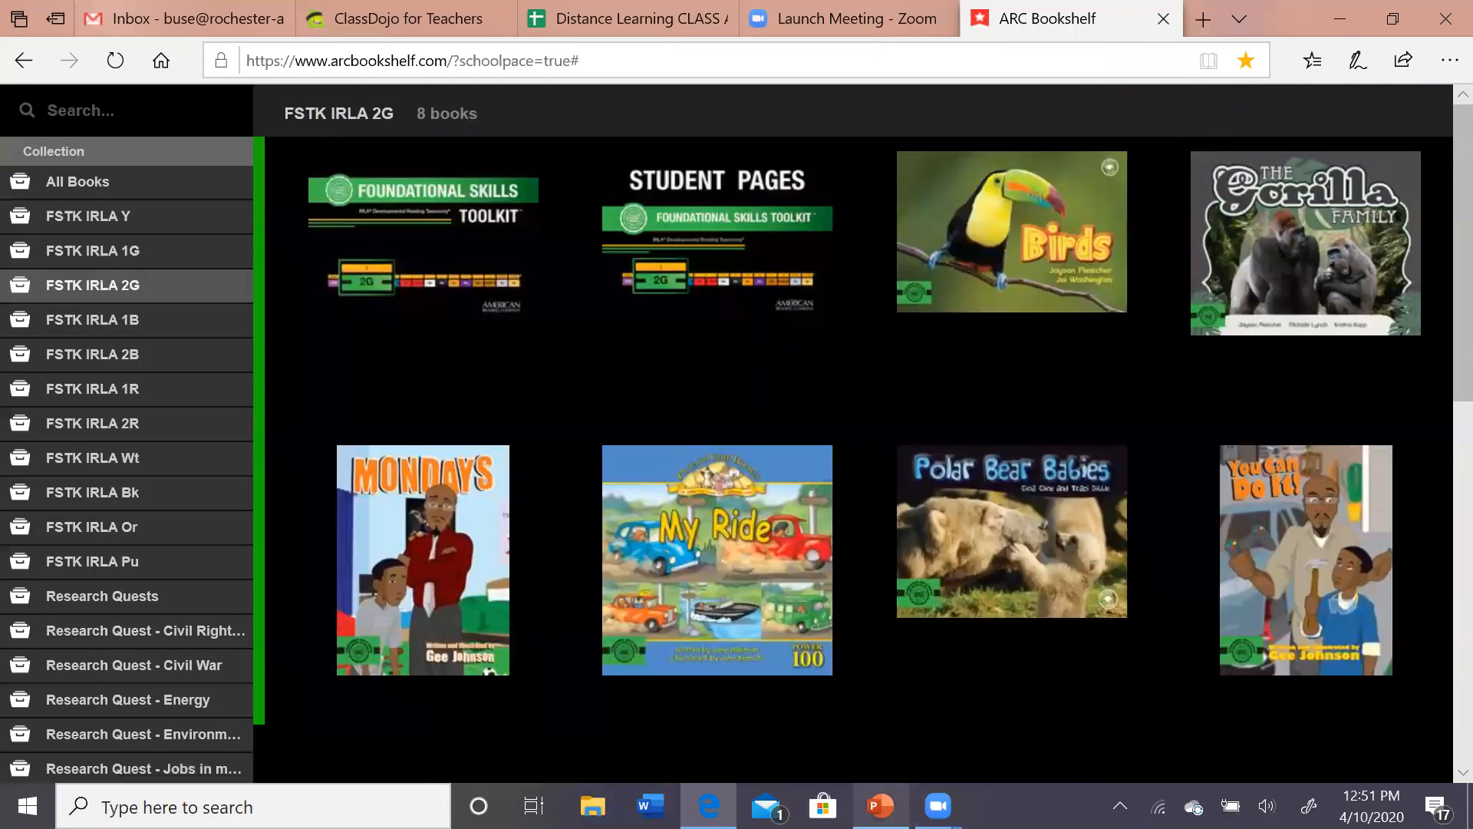